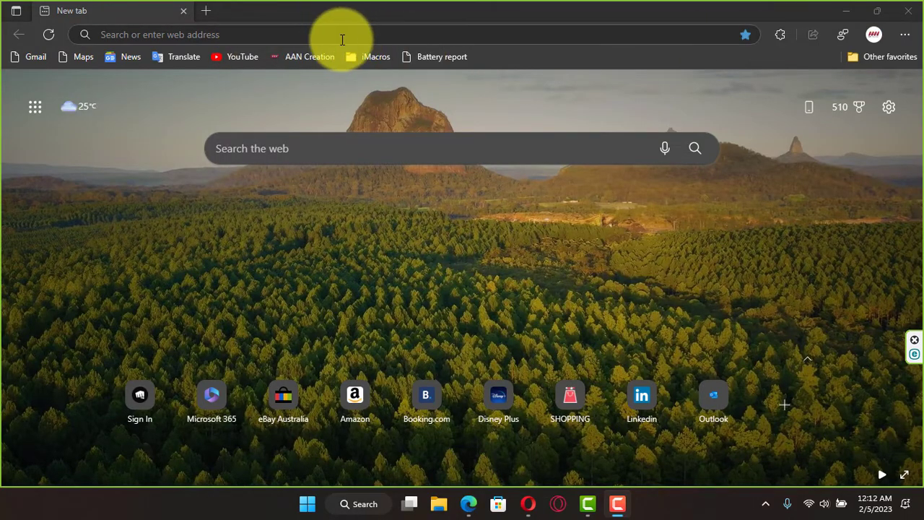
Step: Show address bar suggestions for 'wi', clear it, and see suggestions for 'google.com'
click(340, 33)
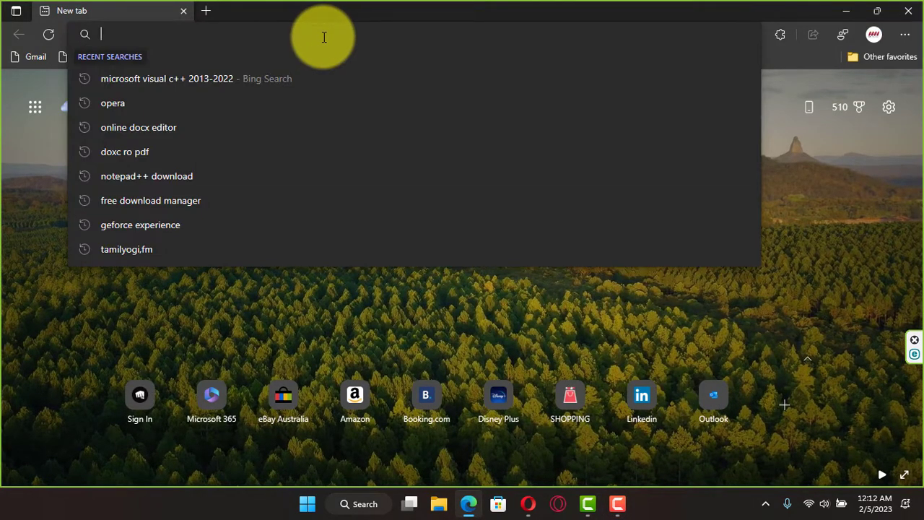
mouse_move(243, 43)
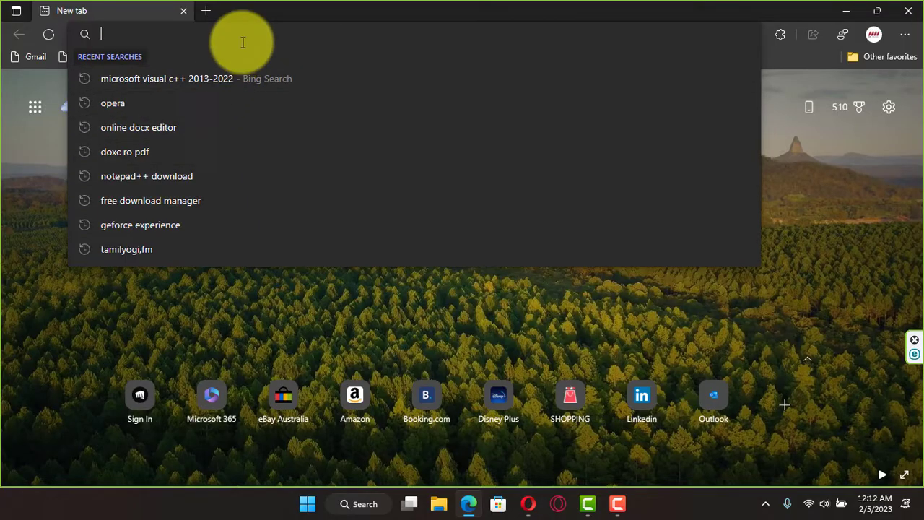
text(wind)
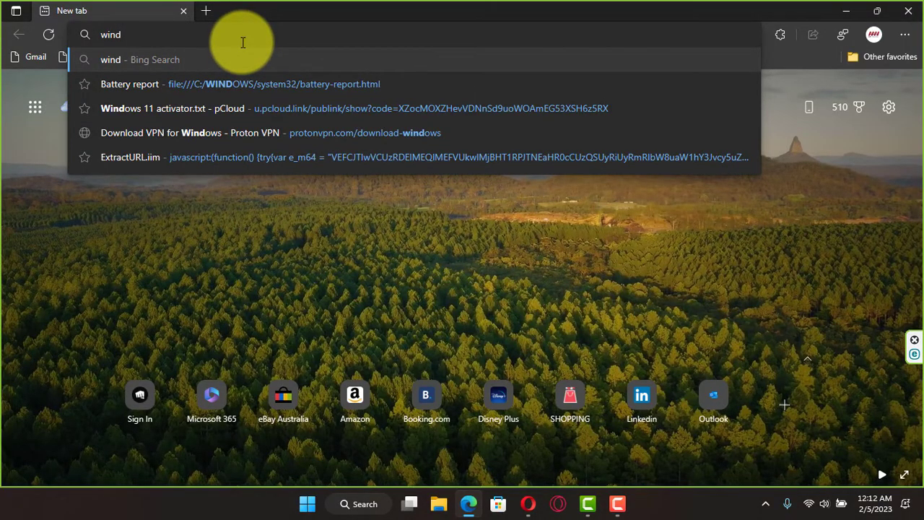
key(Escape)
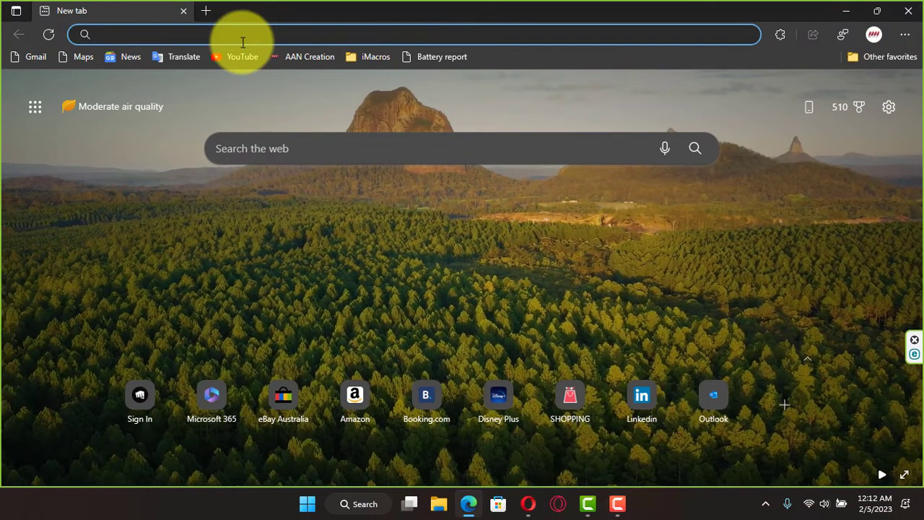
text(google.com)
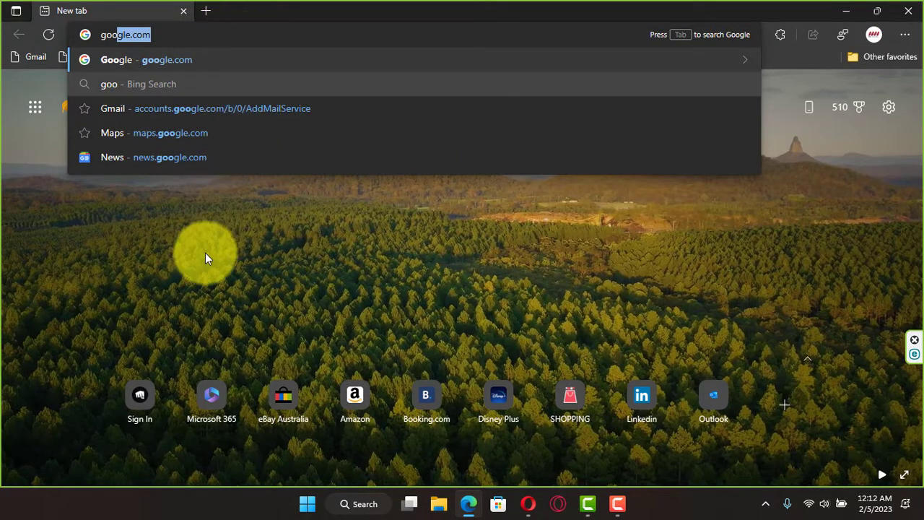
mouse_move(549, 251)
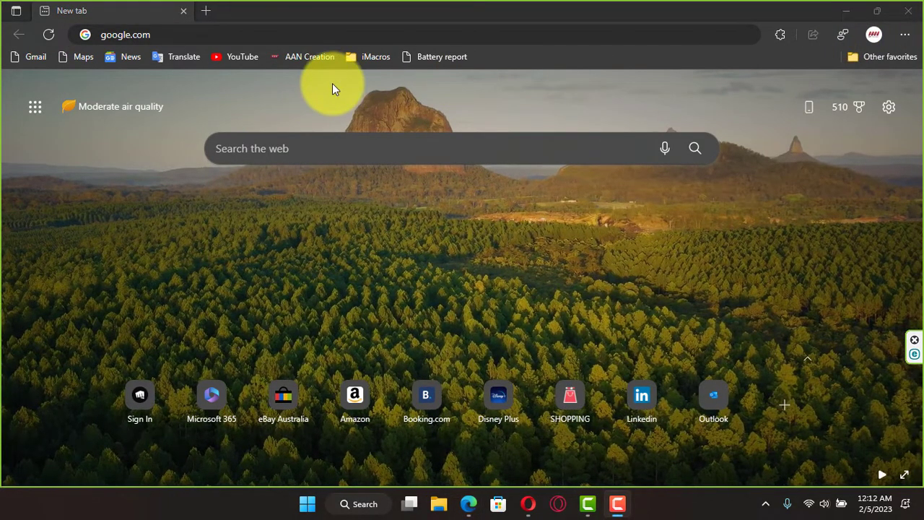
Step: Reach Edge's Settings page from the browser's options menu
click(900, 35)
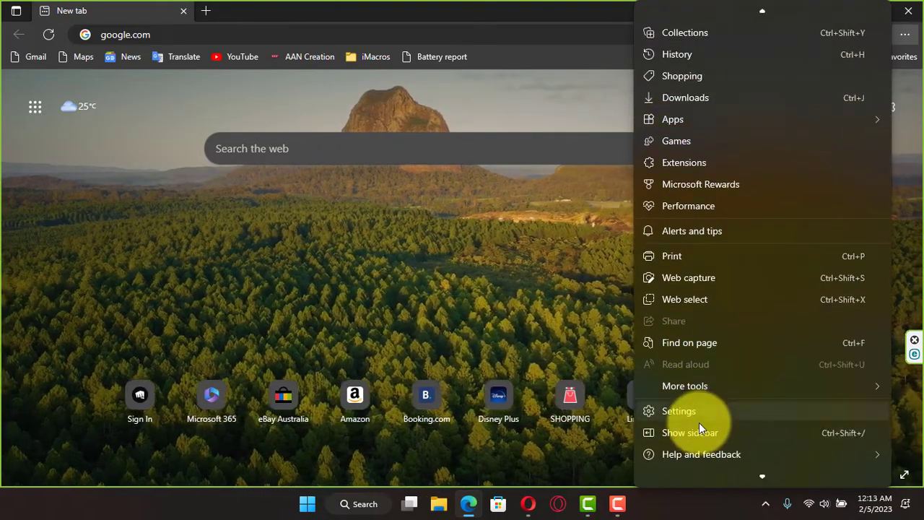
click(679, 411)
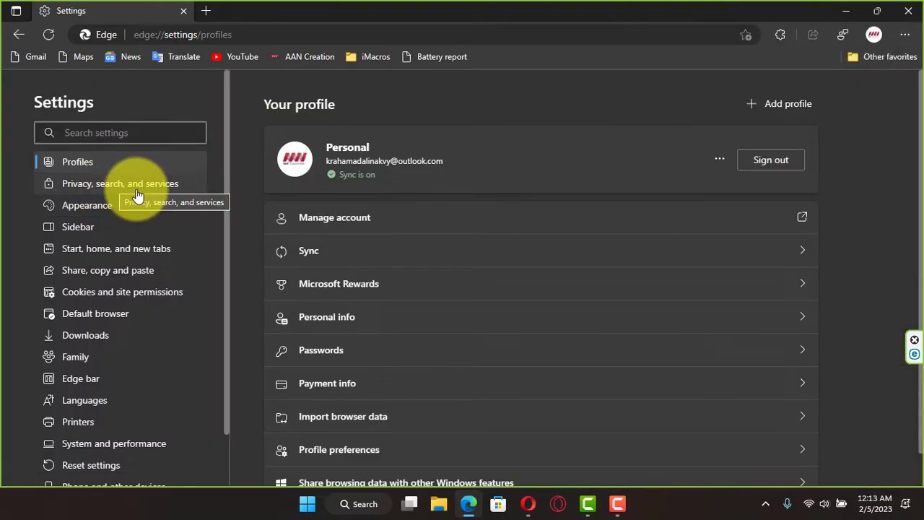
Step: Turn off 'Suggest similar sites' in Privacy, search, and services
click(120, 184)
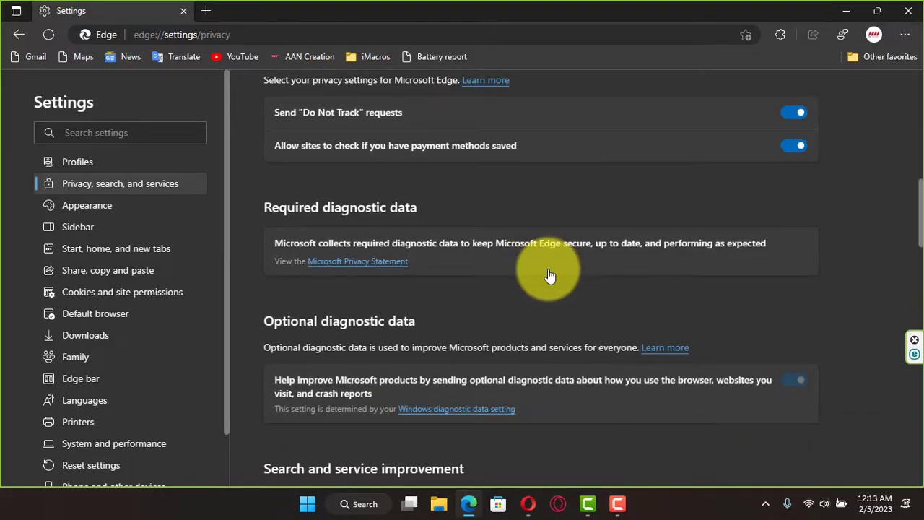
scroll(down, 3)
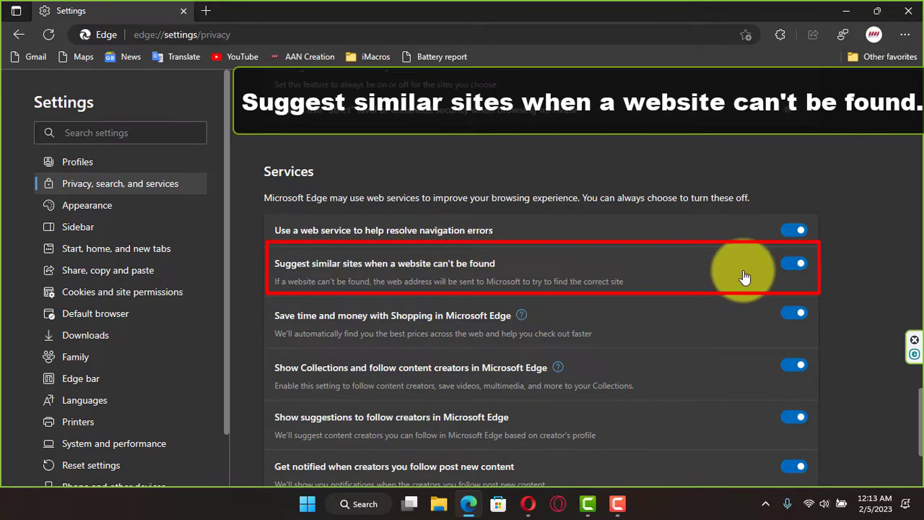
click(793, 263)
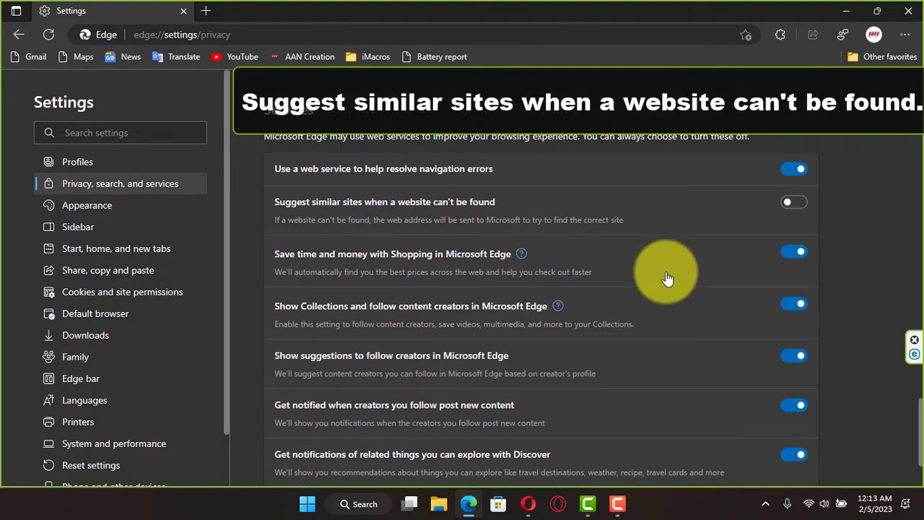
Step: Switch off both address bar typed-character suggestion toggles: search/site and history/favorites
scroll(down, 3)
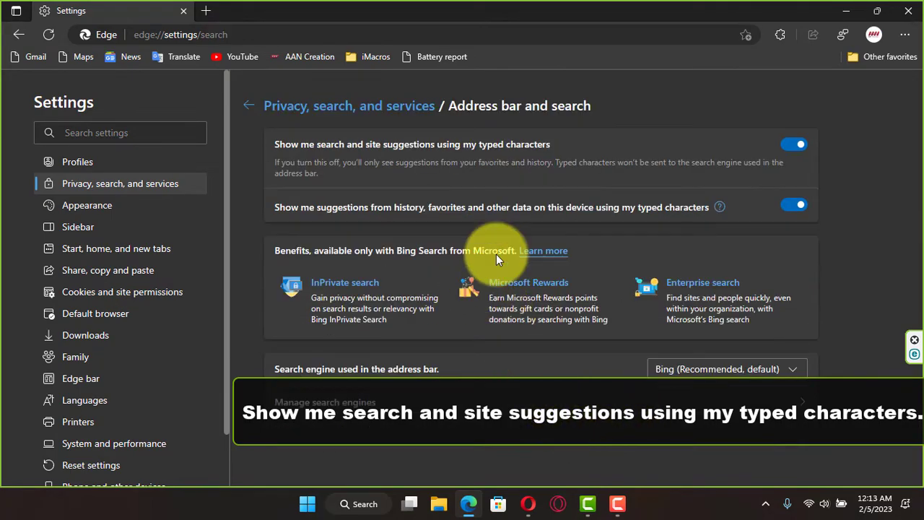
click(793, 145)
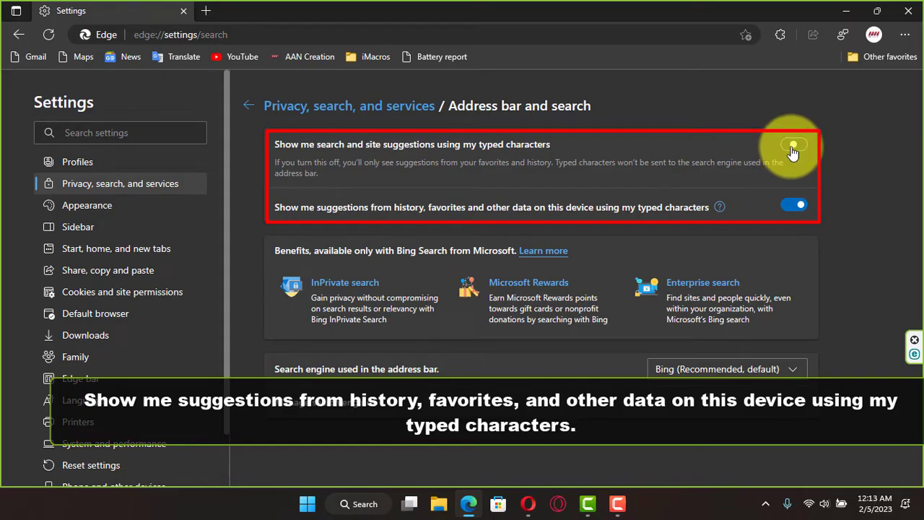
click(794, 144)
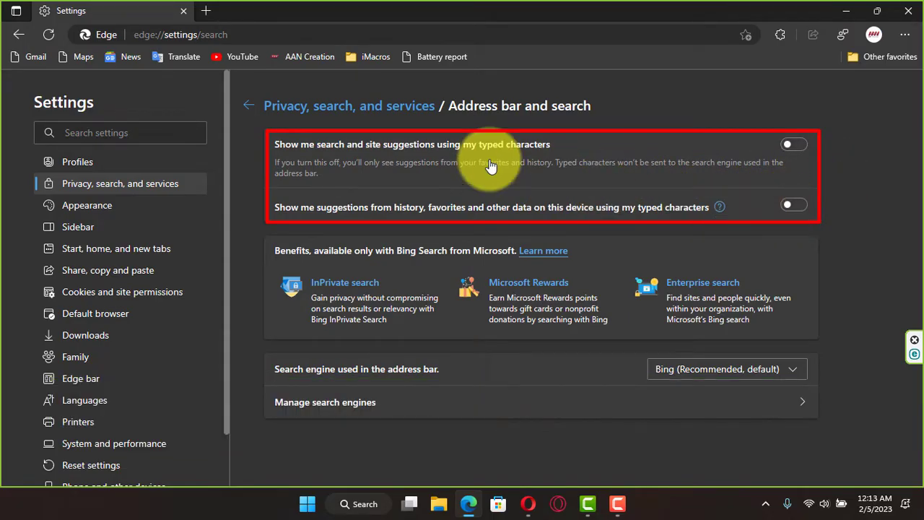
Step: Confirm a new tab's address bar suggests nothing when typing 'g'
click(210, 10)
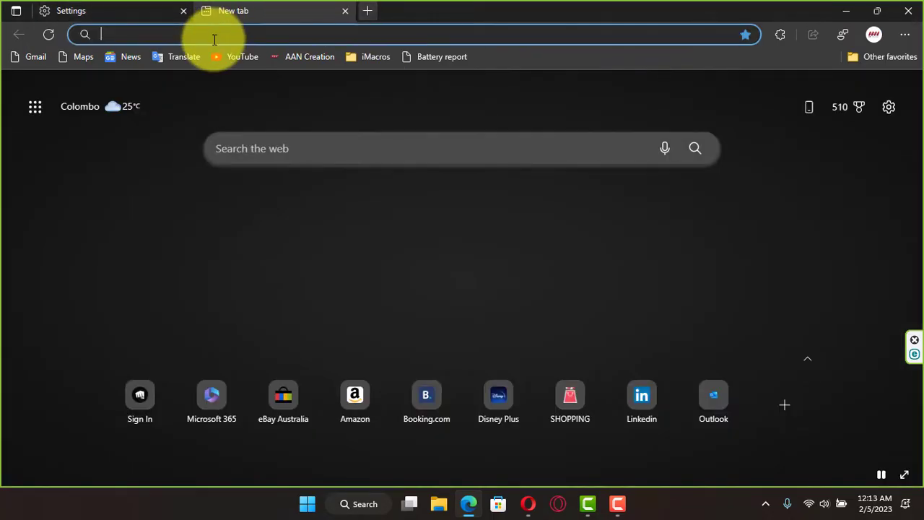
text(g)
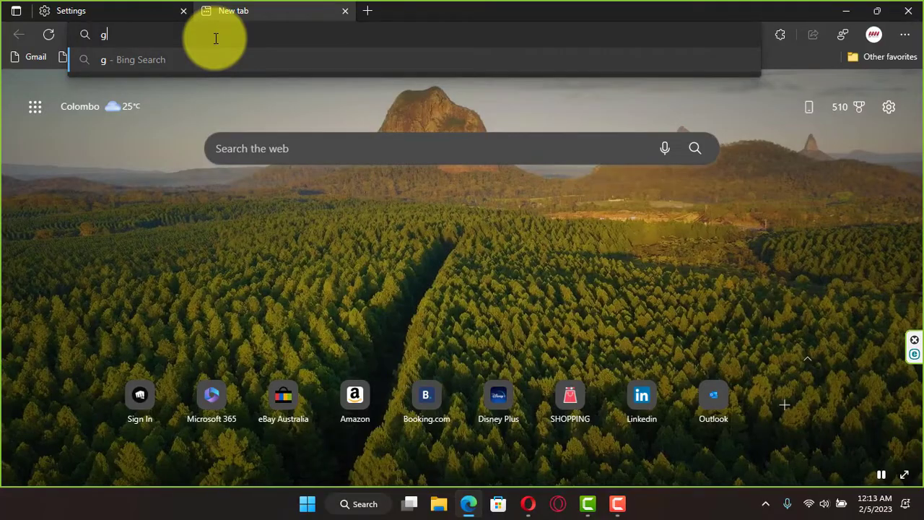